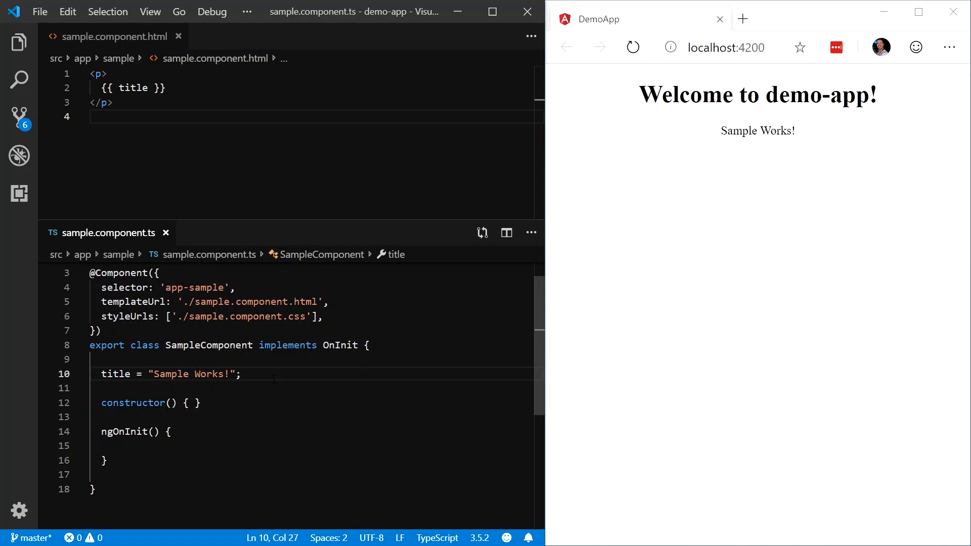
mouse_move(19, 42)
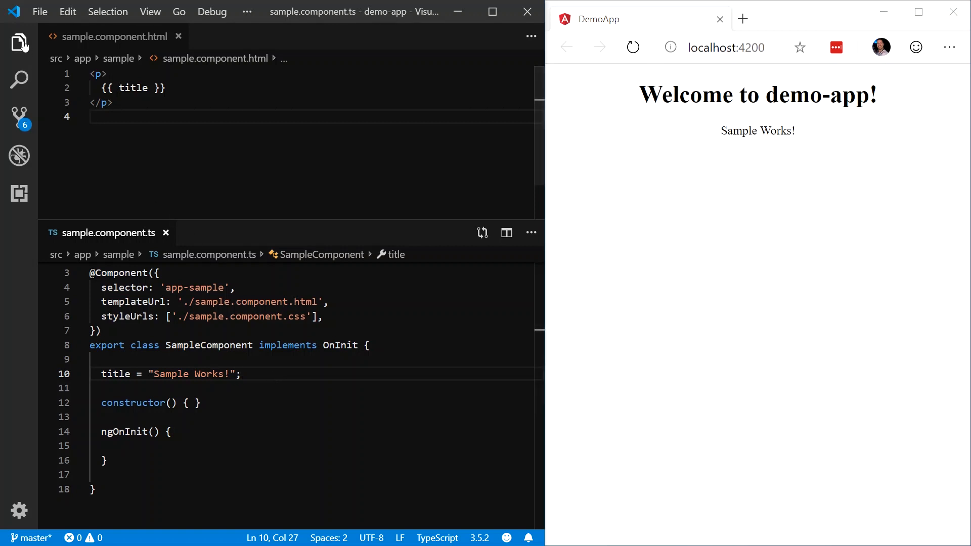
Show the Explorer file tree and bring up the app folder's context actions for a terminal.
click(19, 42)
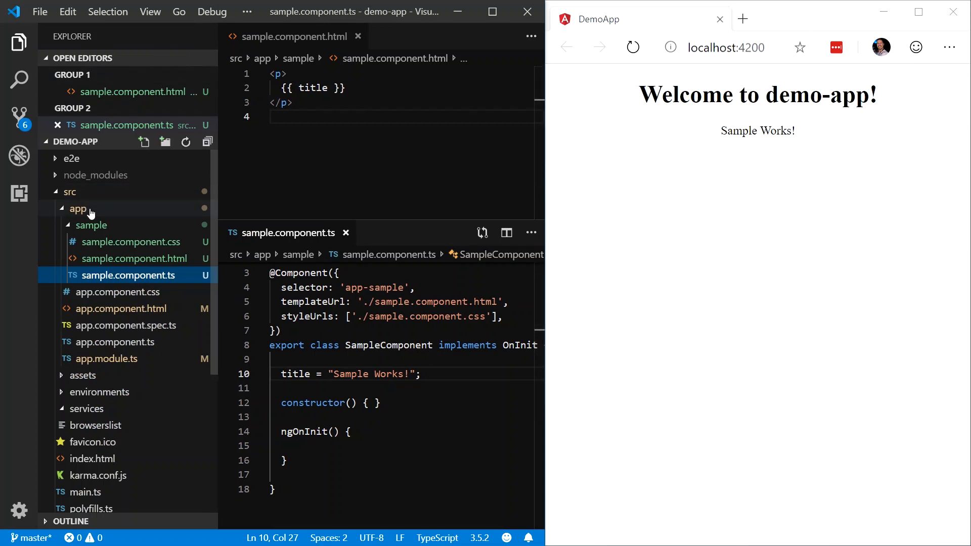
right_click(78, 208)
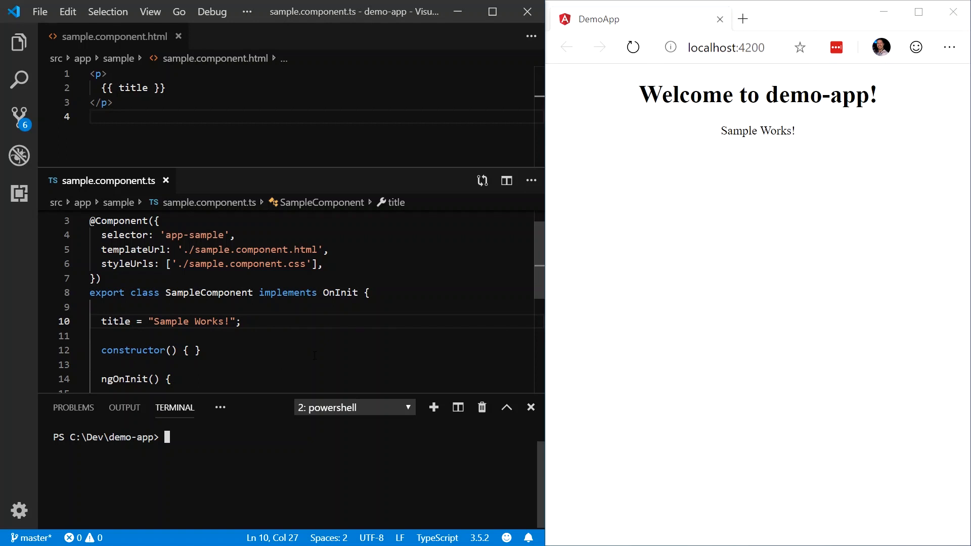
Run 'ng g s title' to generate the title service, then hide the terminal.
text(ng g)
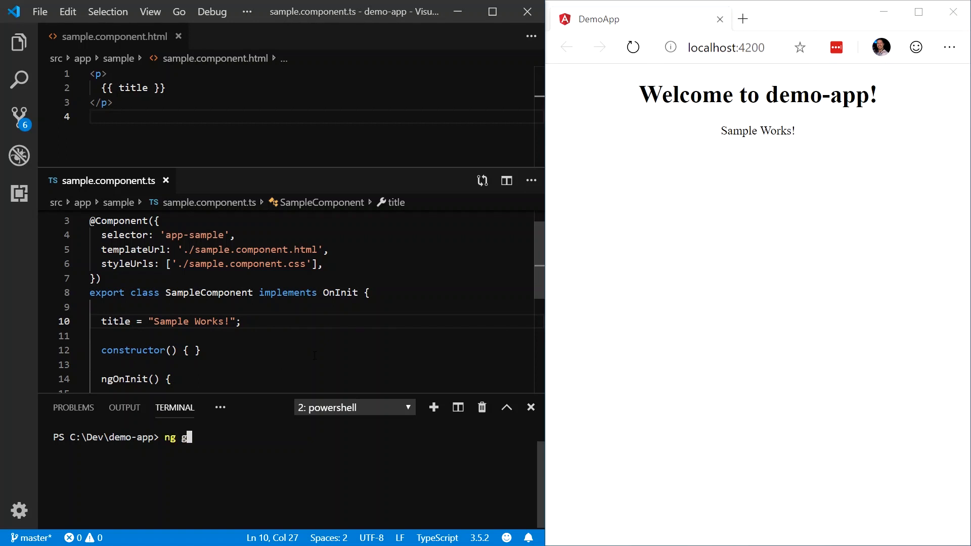
text(s)
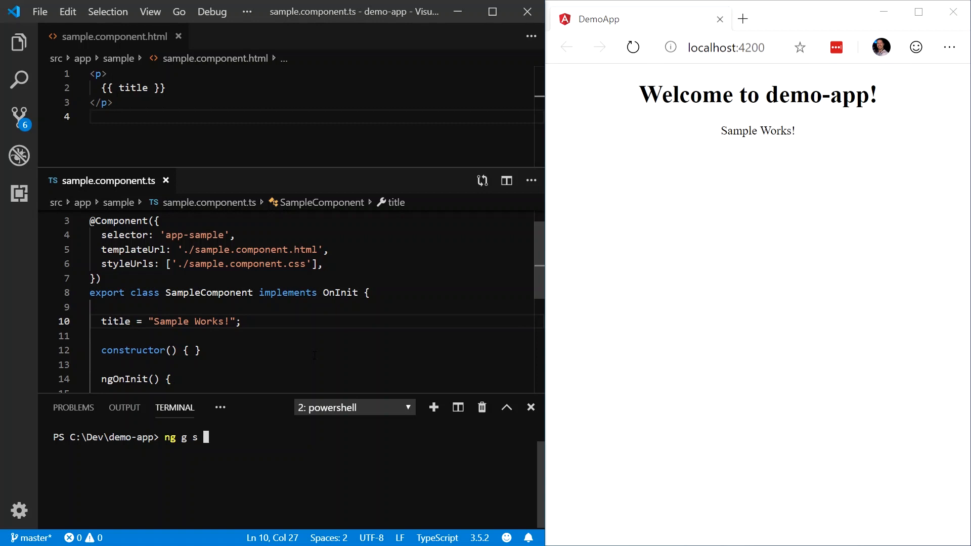
text(tit)
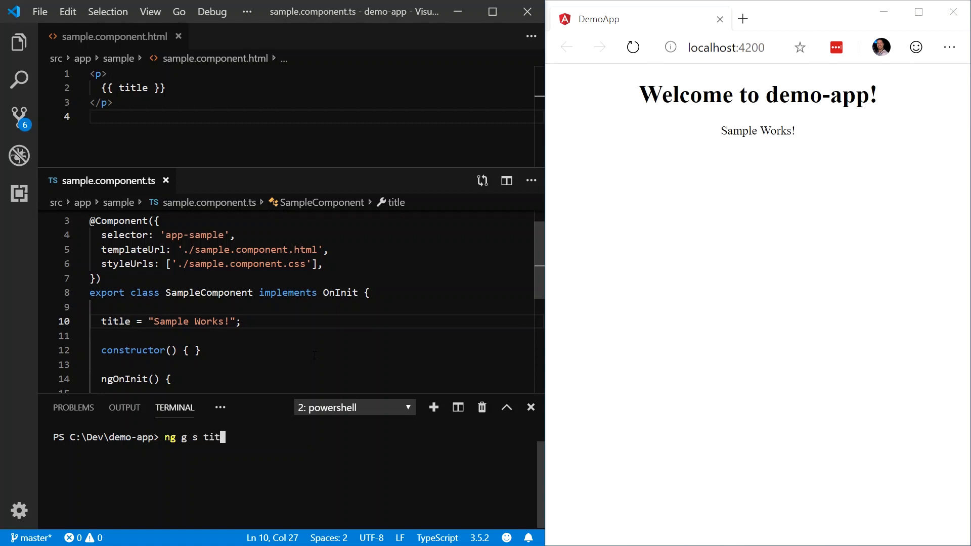
text(le)
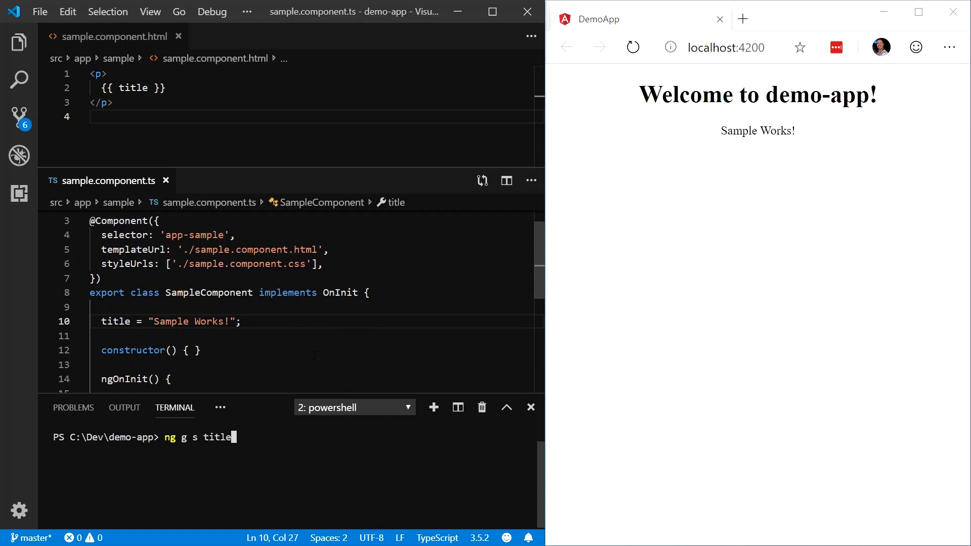
mouse_move(237, 442)
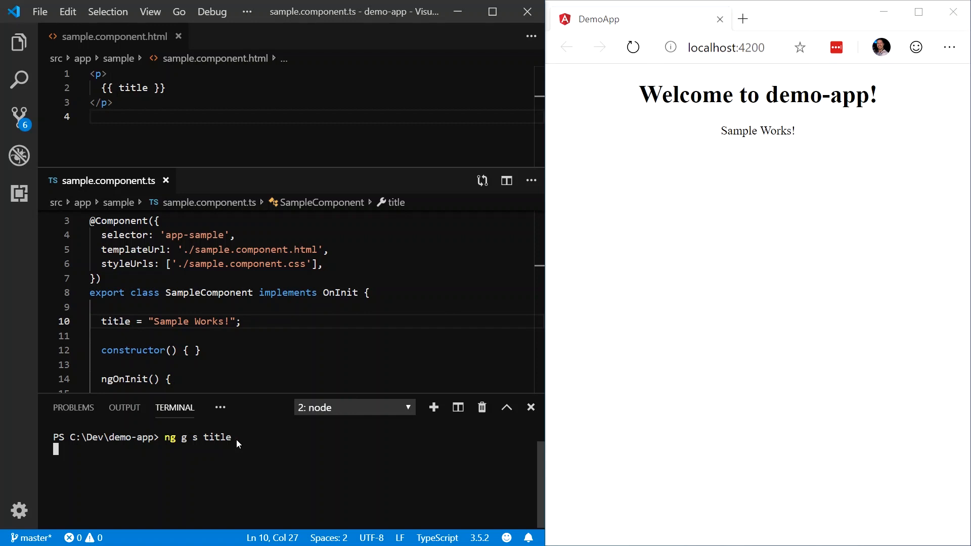
click(528, 408)
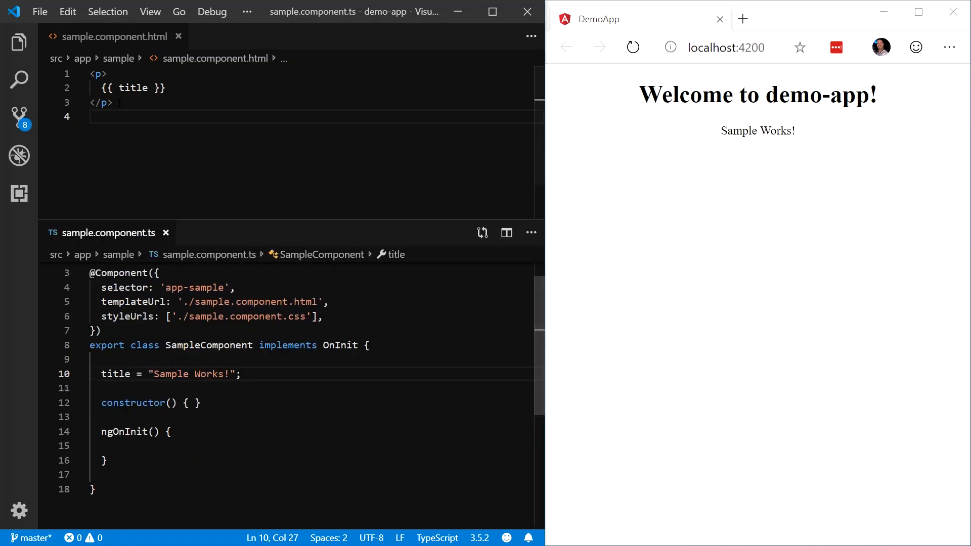
Open title.service.ts from the Explorer under src/app and hide the side bar again.
click(20, 43)
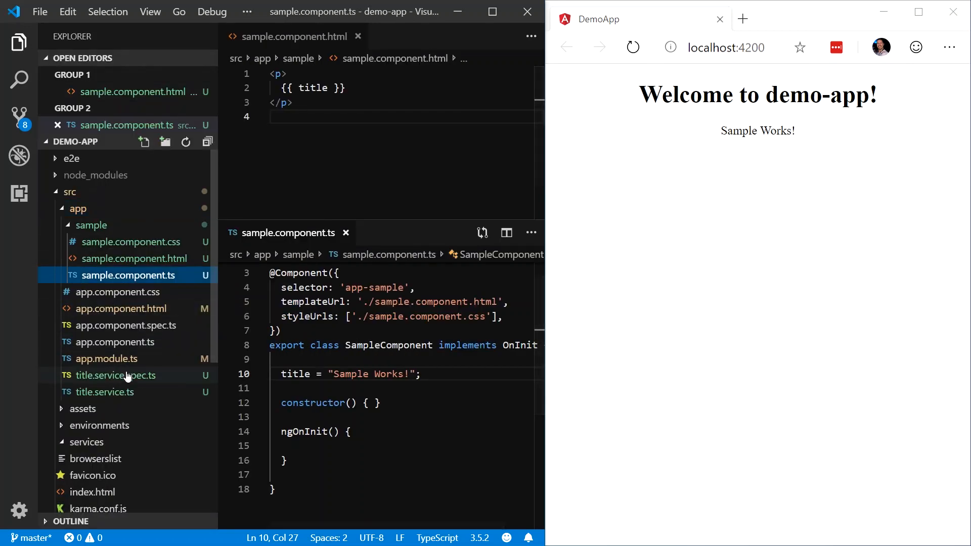
mouse_move(134, 393)
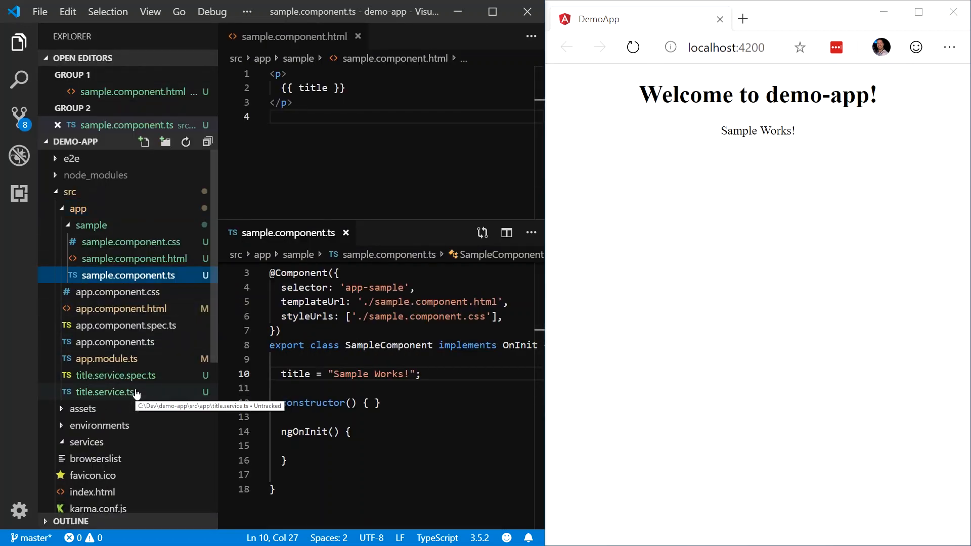
mouse_move(117, 375)
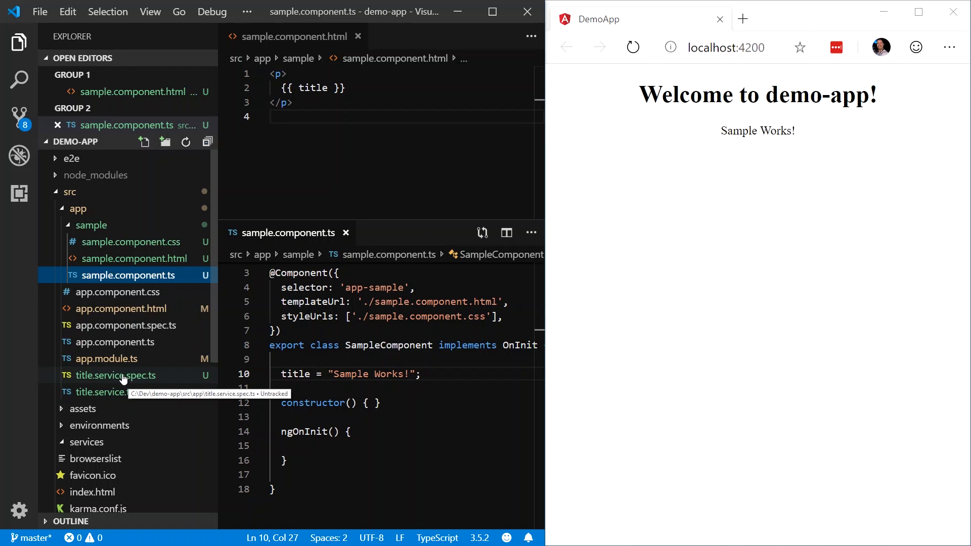
mouse_move(117, 395)
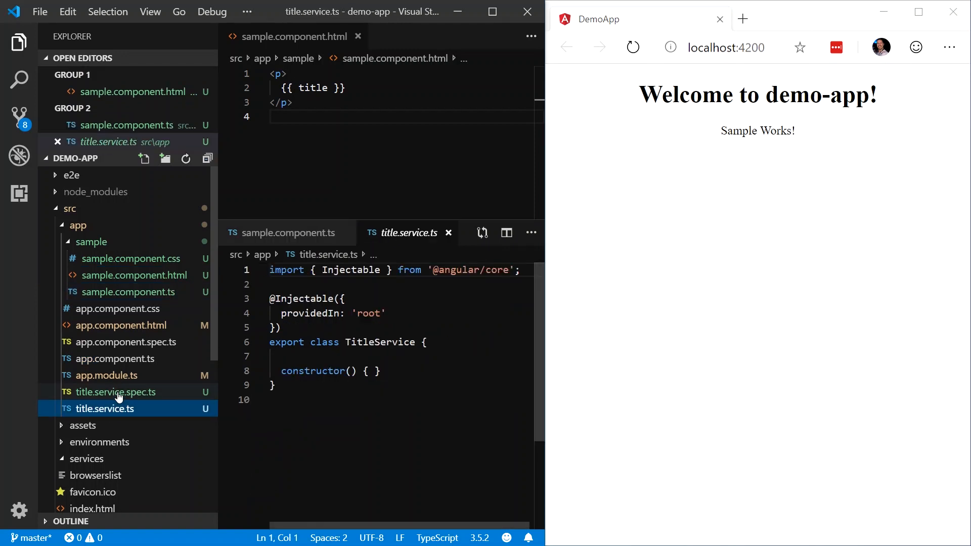
click(19, 43)
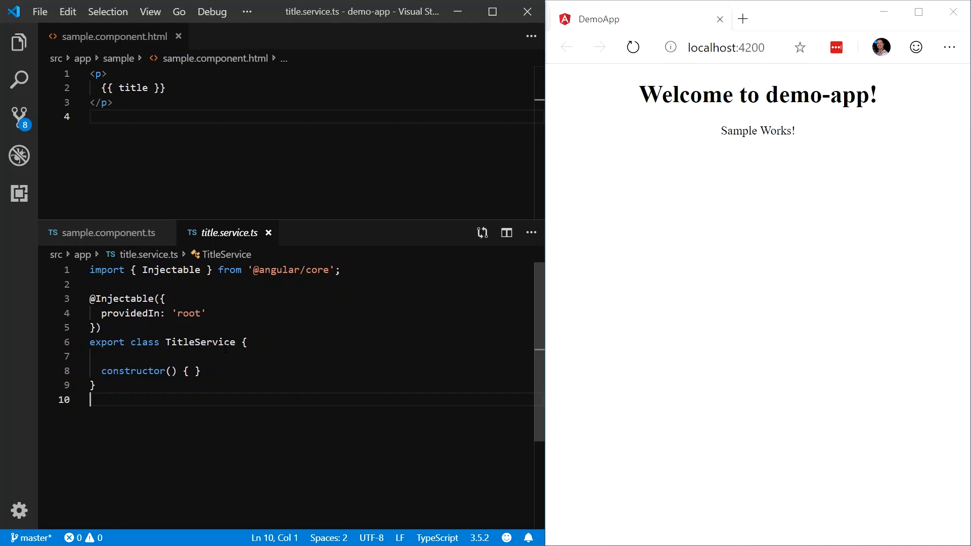
Select the TitleService class name and start a blank line below its constructor.
double_click(210, 342)
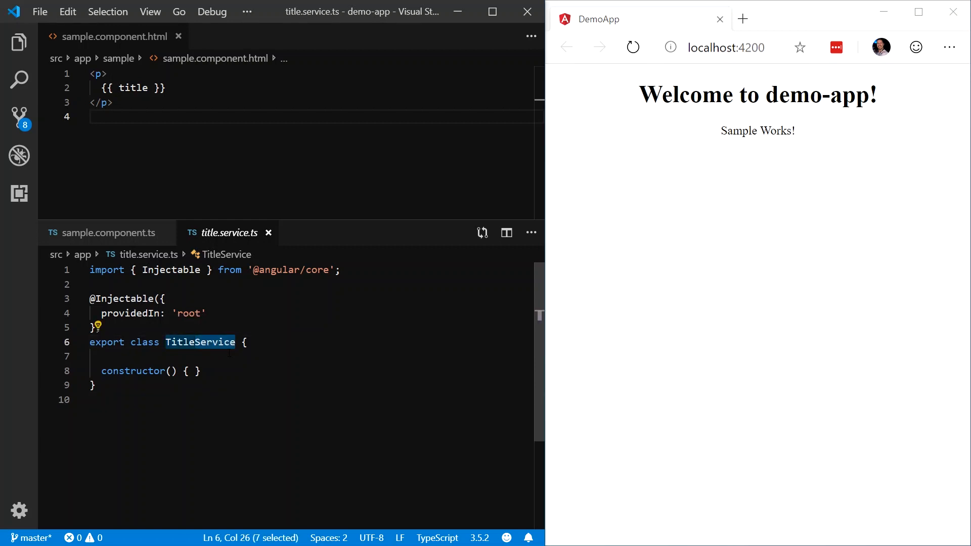
click(189, 372)
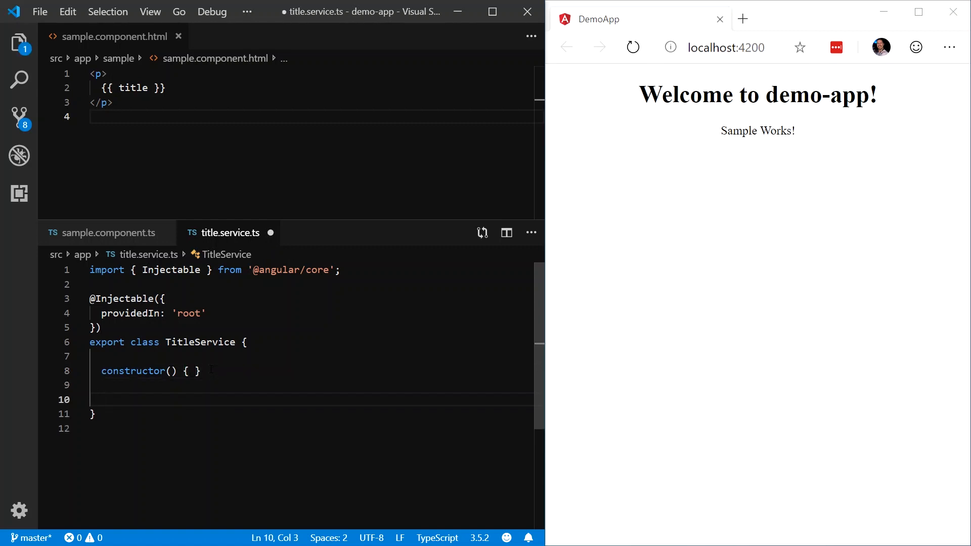
Add getTitle() returning "Title from service!" to TitleService and save the file.
text(getTitl)
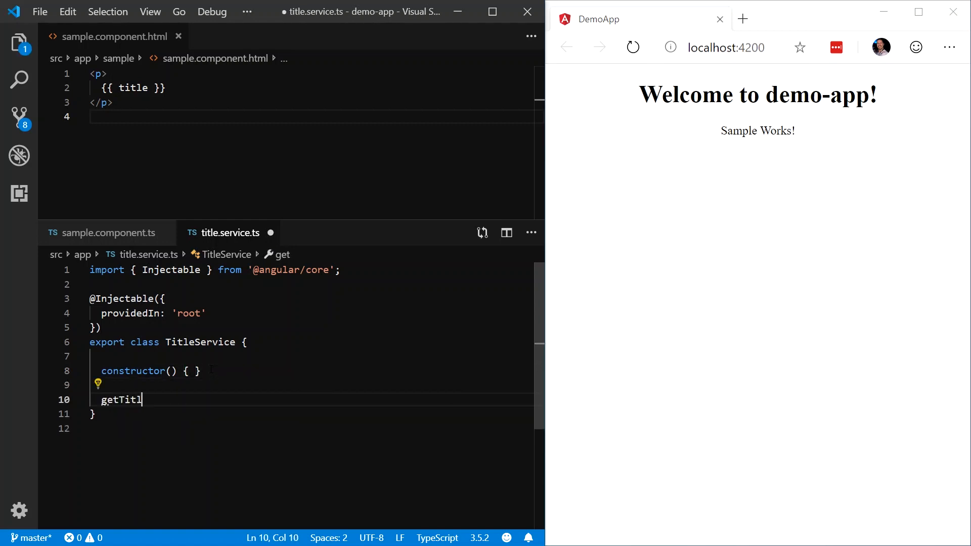
text(e())
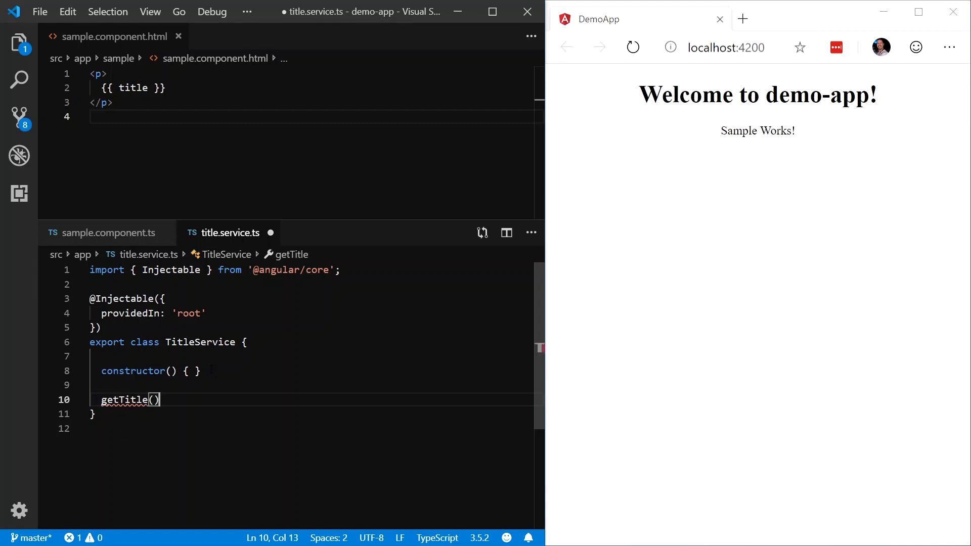
text({)
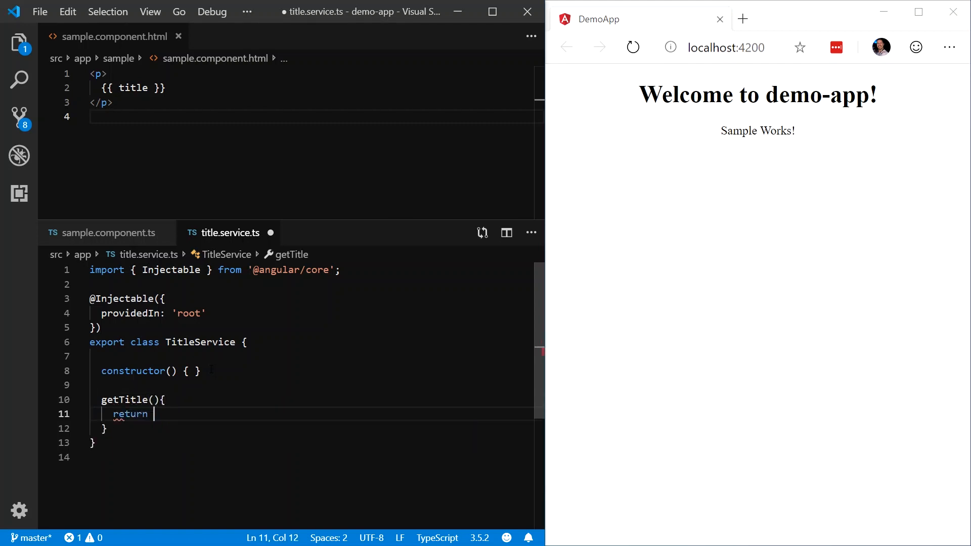
text("Title from s)
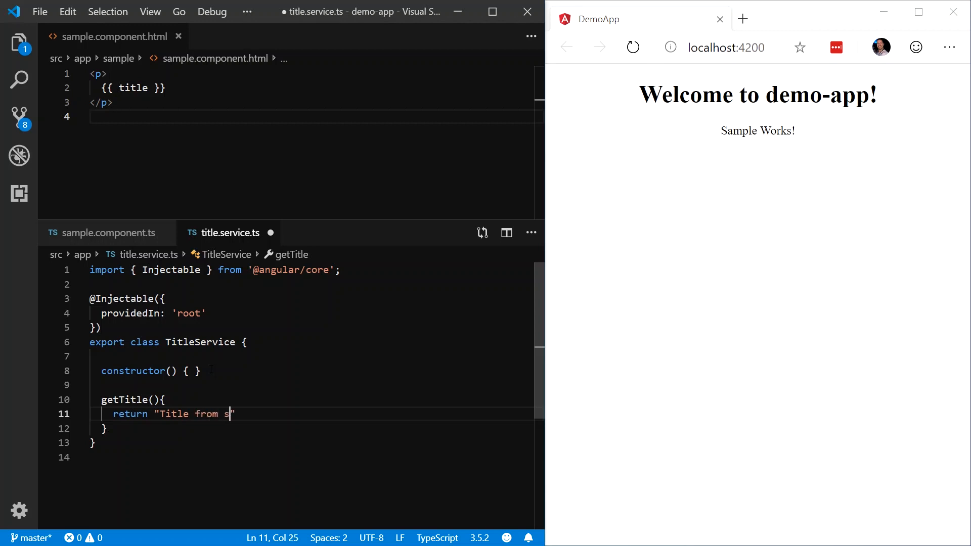
text(ervice!";)
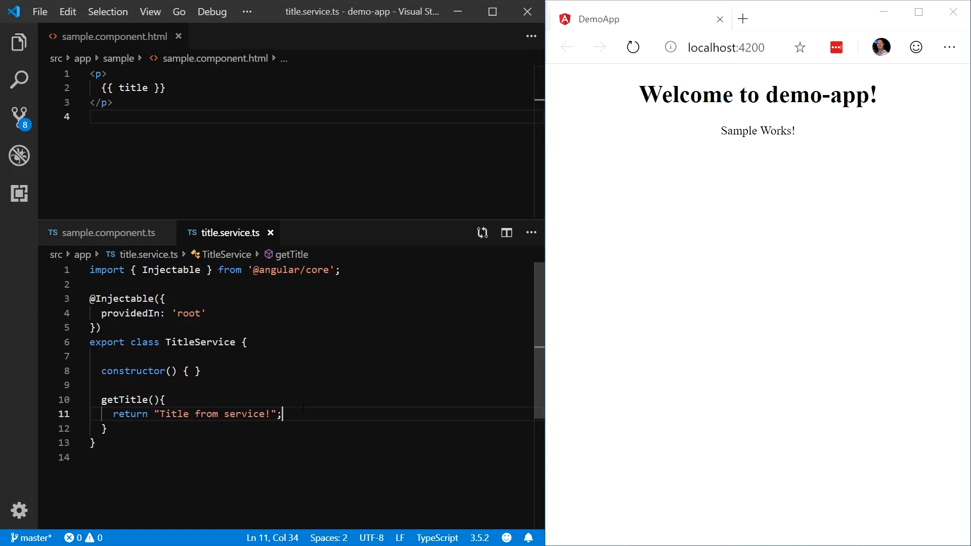
double_click(124, 298)
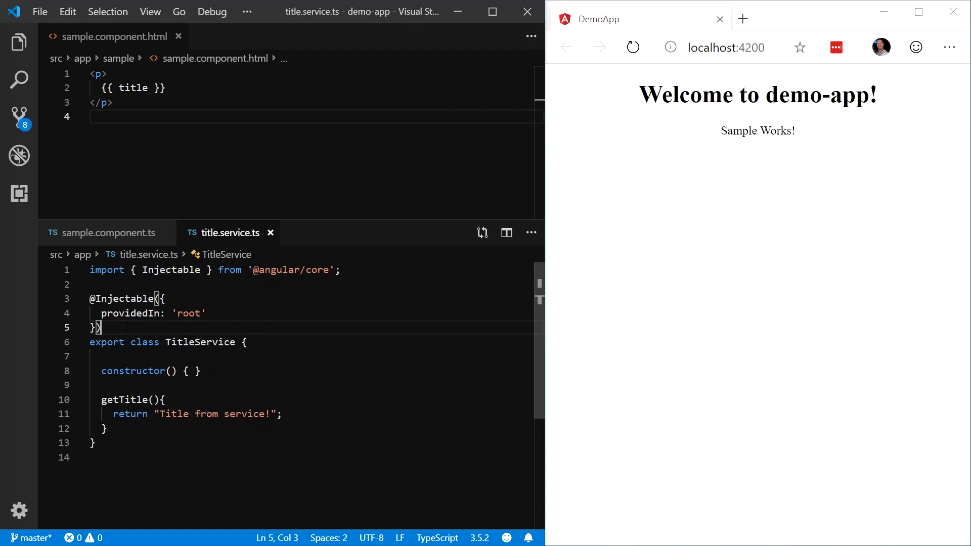
mouse_move(121, 298)
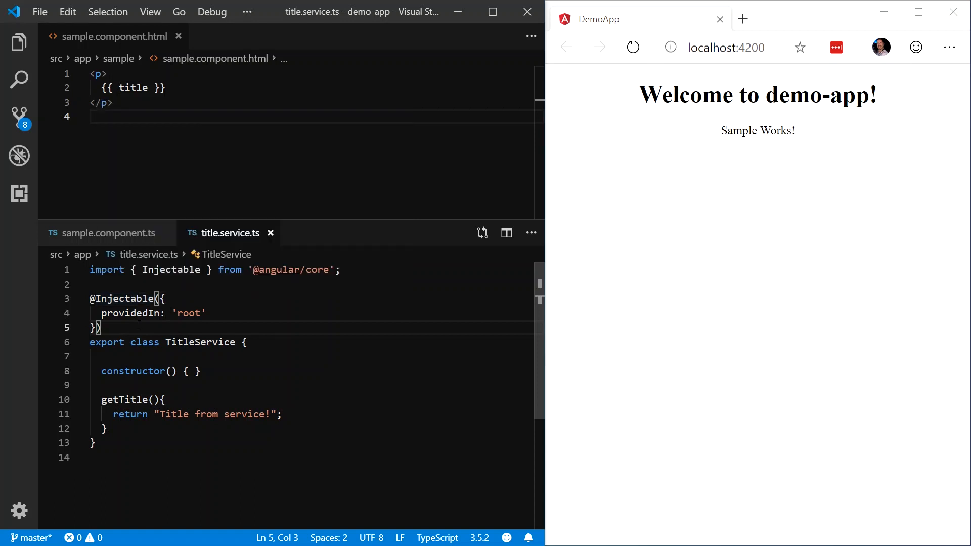
mouse_move(137, 313)
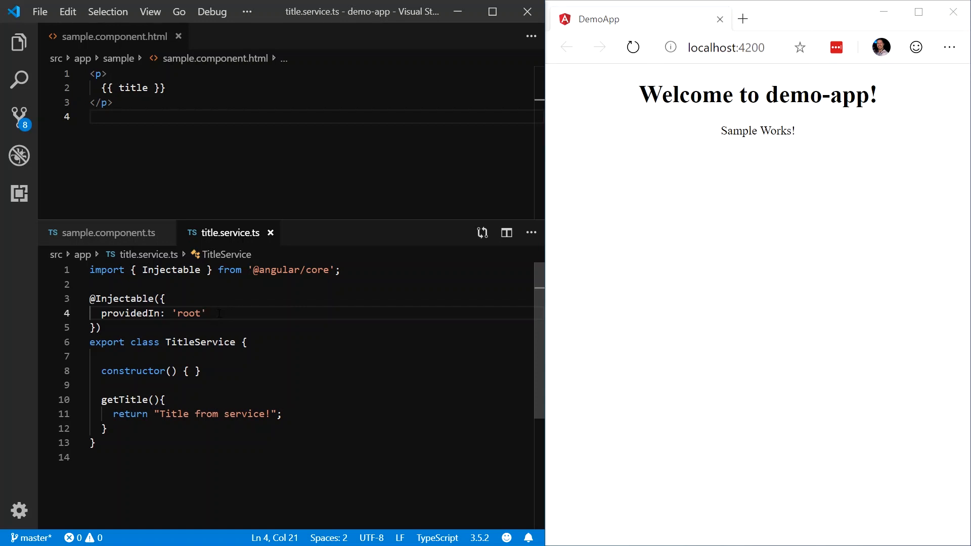
click(207, 312)
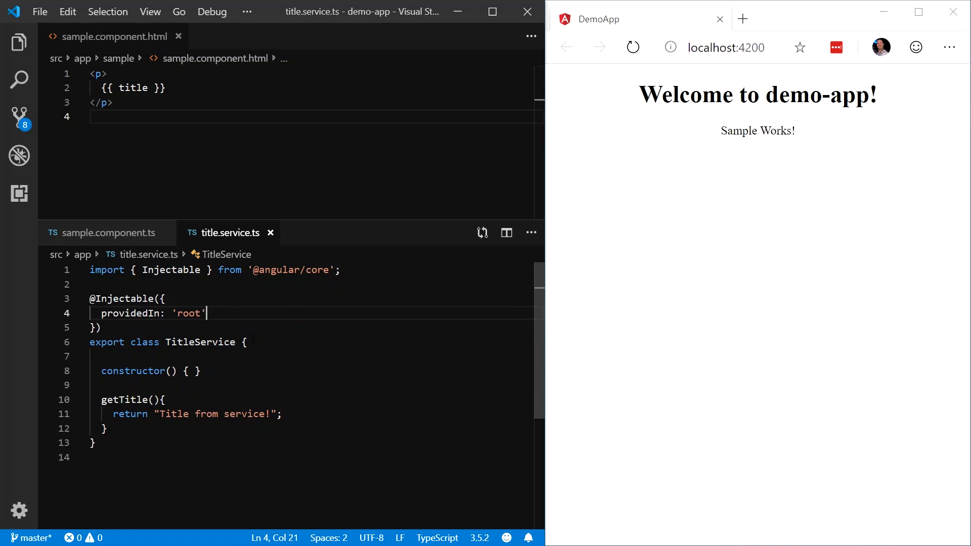
mouse_move(128, 233)
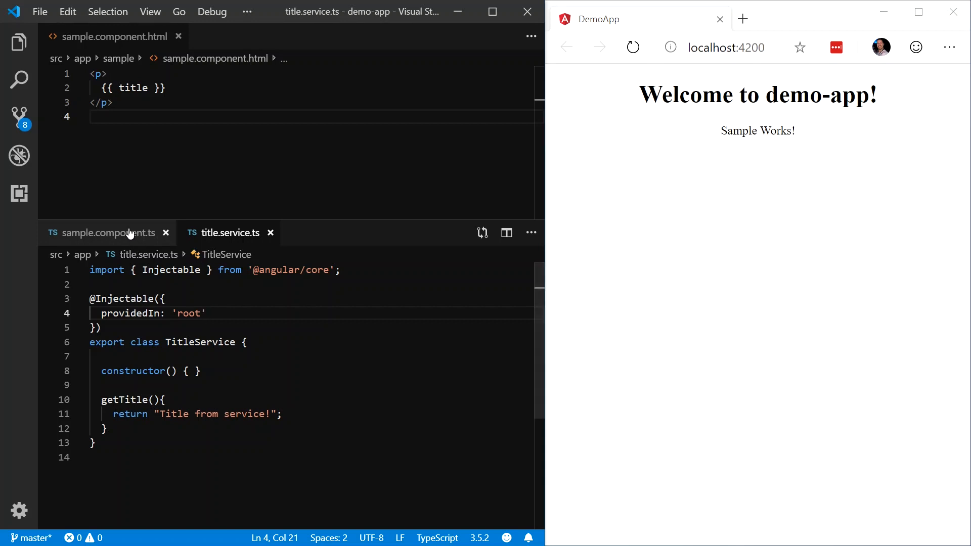
Add 'private titleService: TitleService' to the SampleComponent constructor, auto-importing TitleService.
click(109, 232)
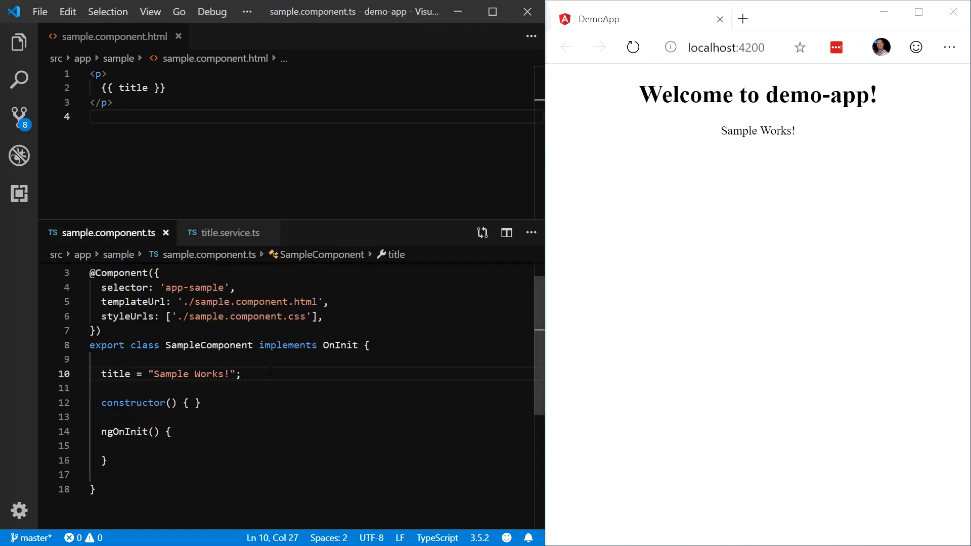
click(172, 404)
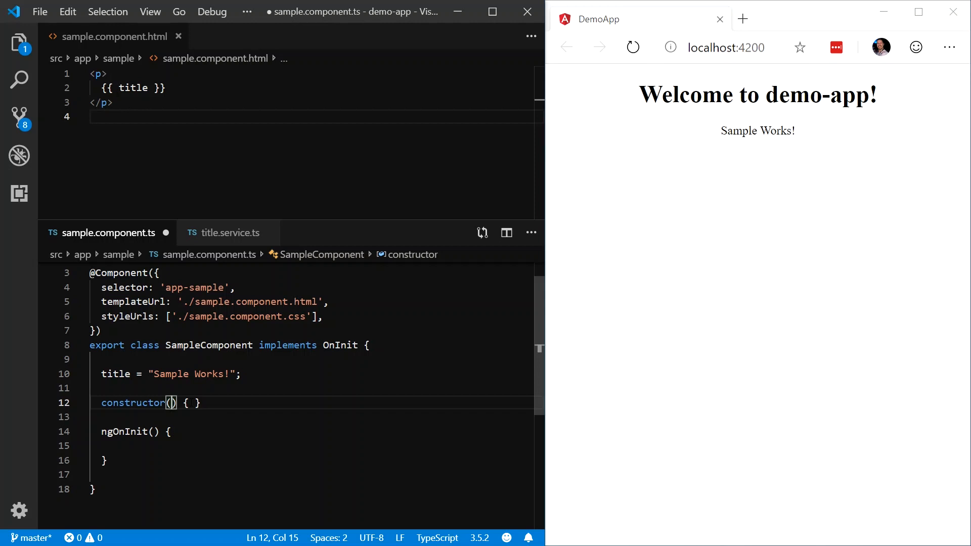
text(private titleService)
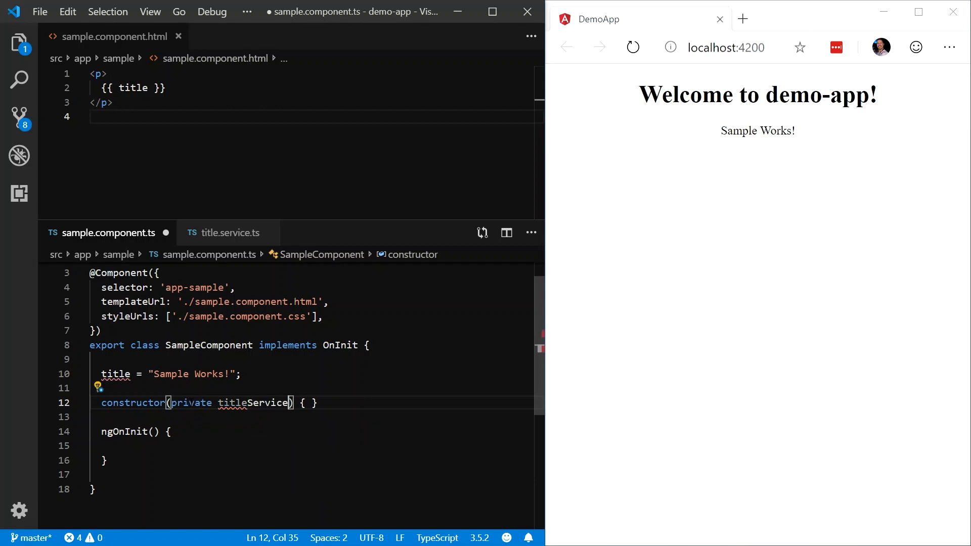
text(: Title)
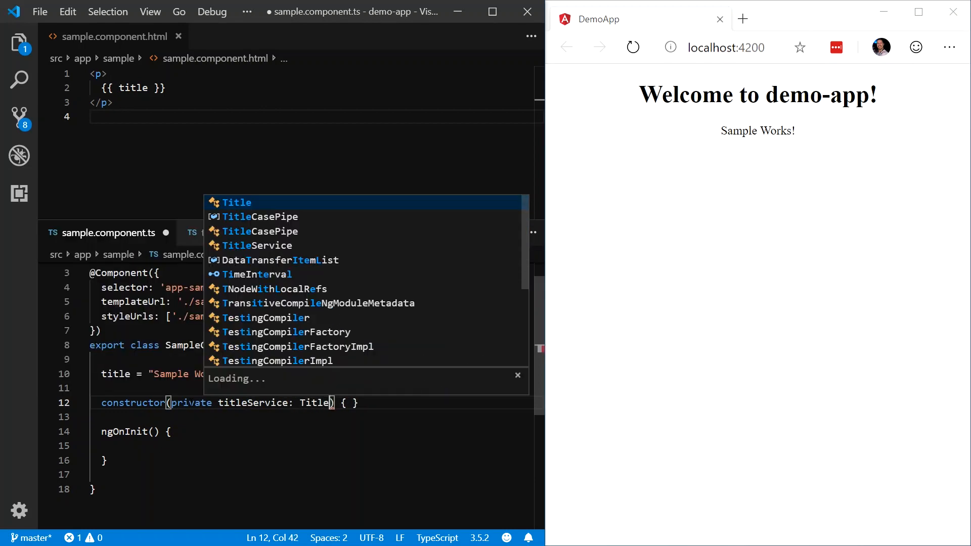
click(259, 245)
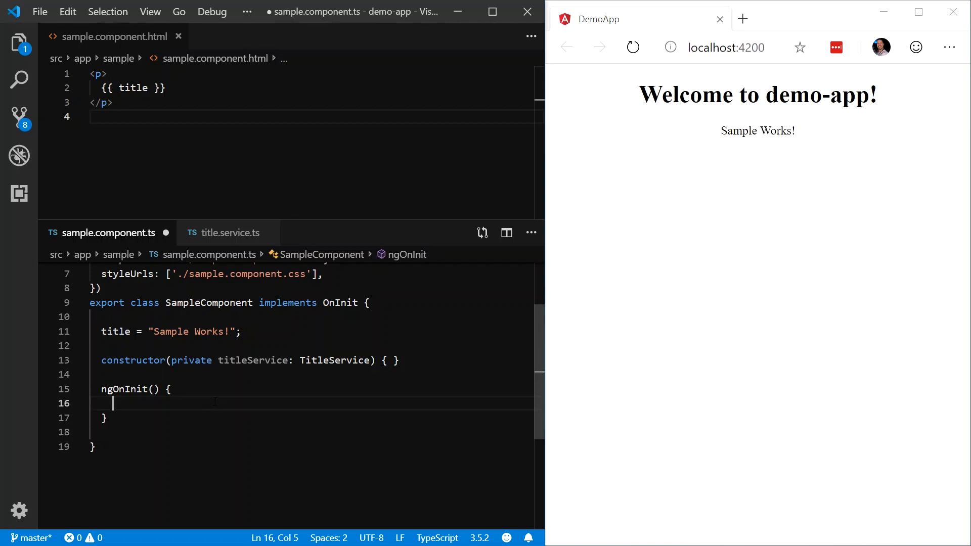
Write 'this.title = this.titleService.getTitle();' in ngOnInit and save.
text(this)
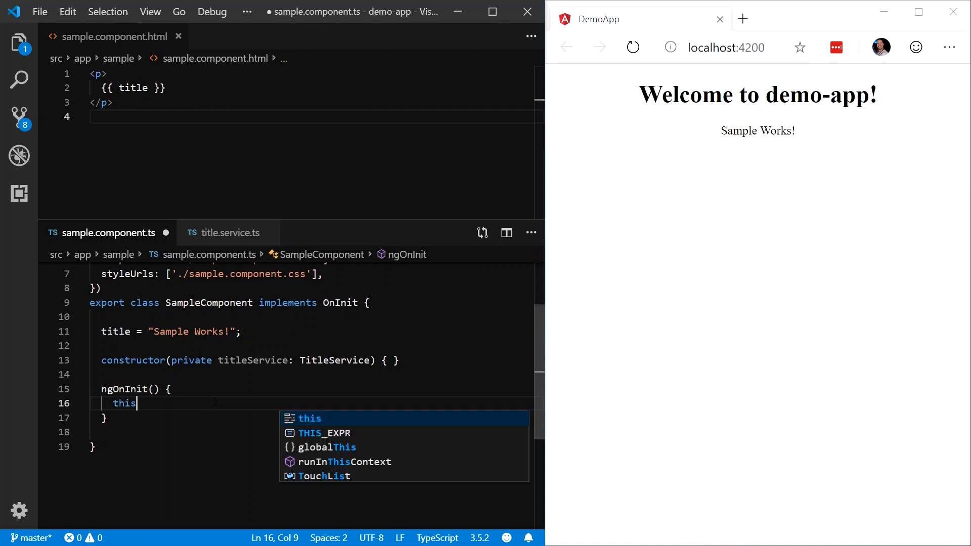
text(.title =)
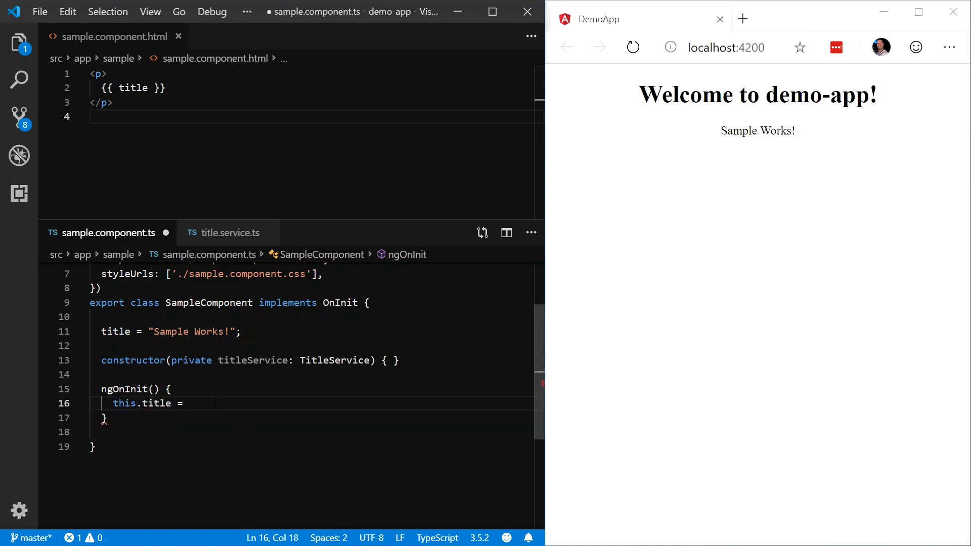
text(this.titleService.getTitle();)
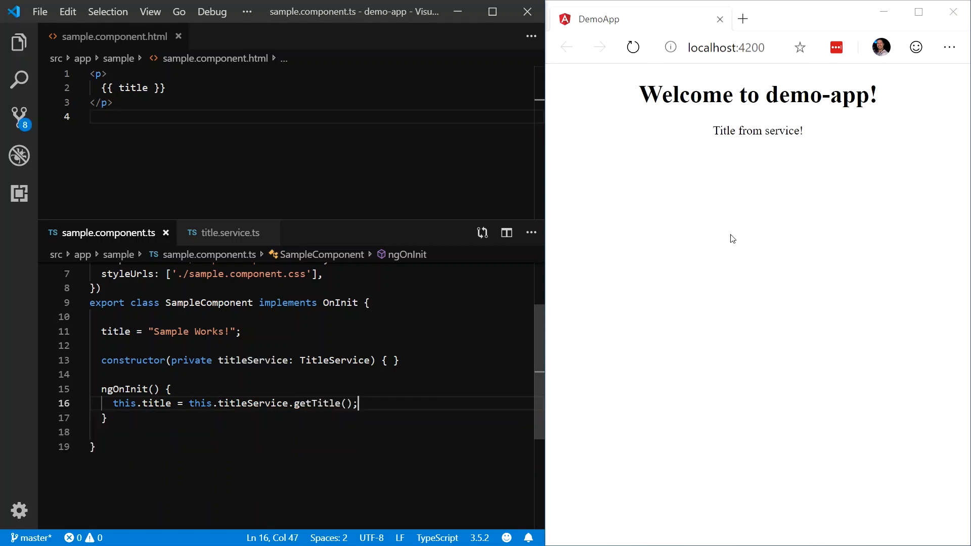
mouse_move(764, 213)
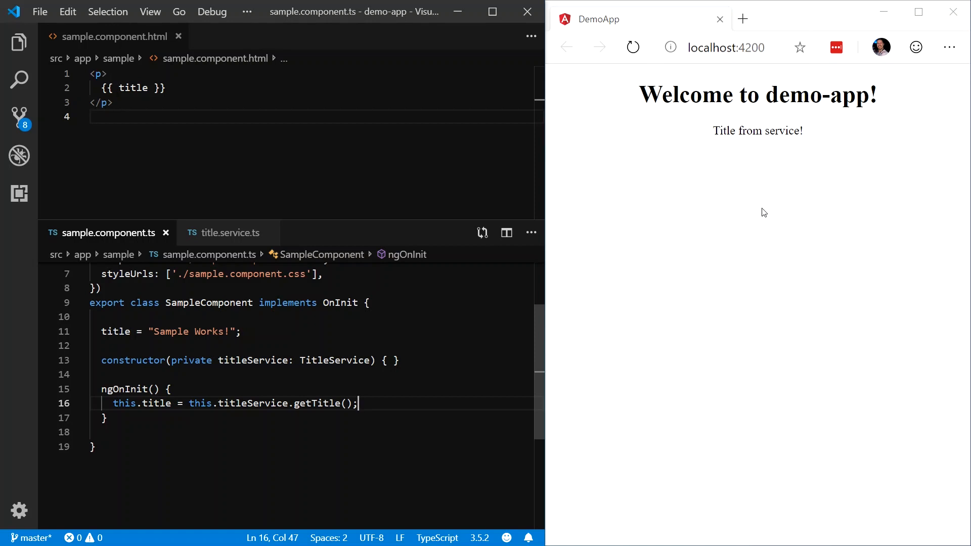
mouse_move(771, 167)
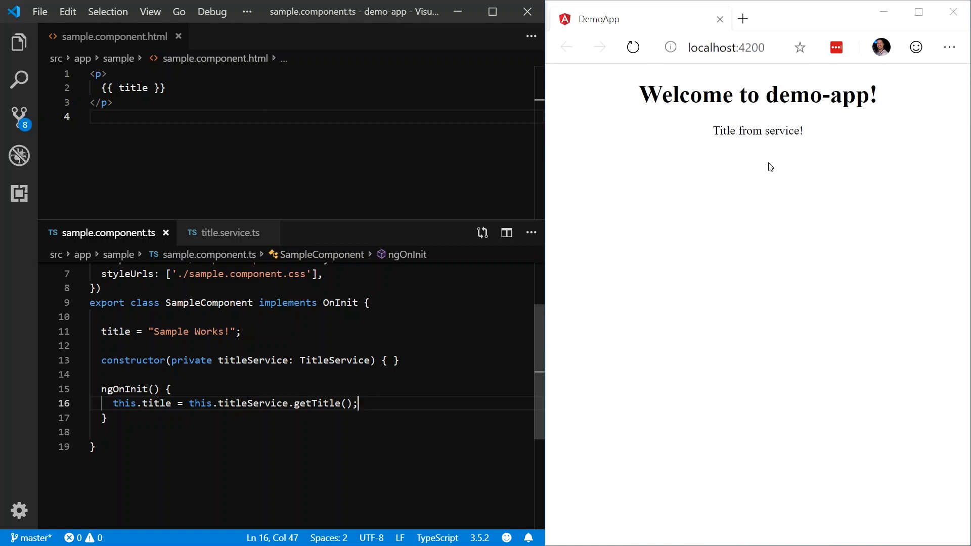
mouse_move(764, 153)
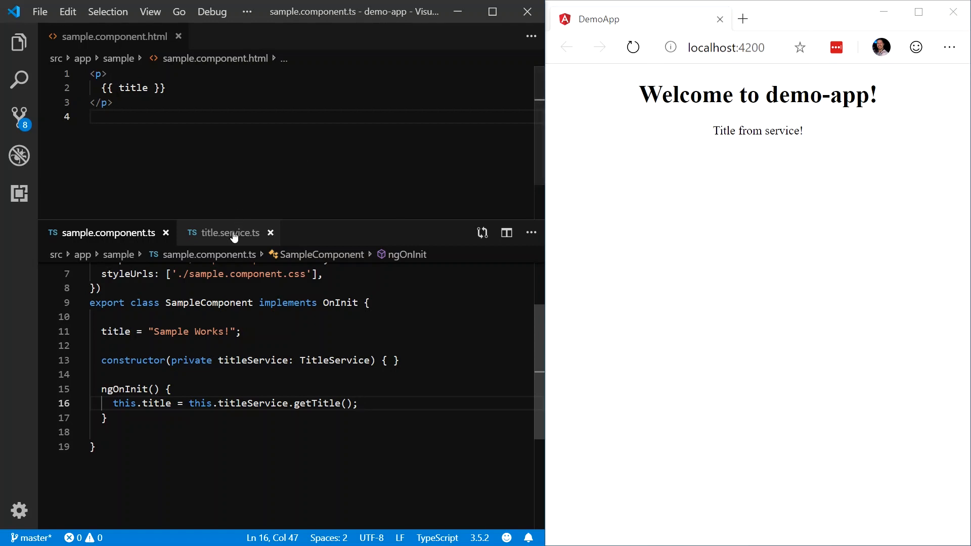
click(228, 233)
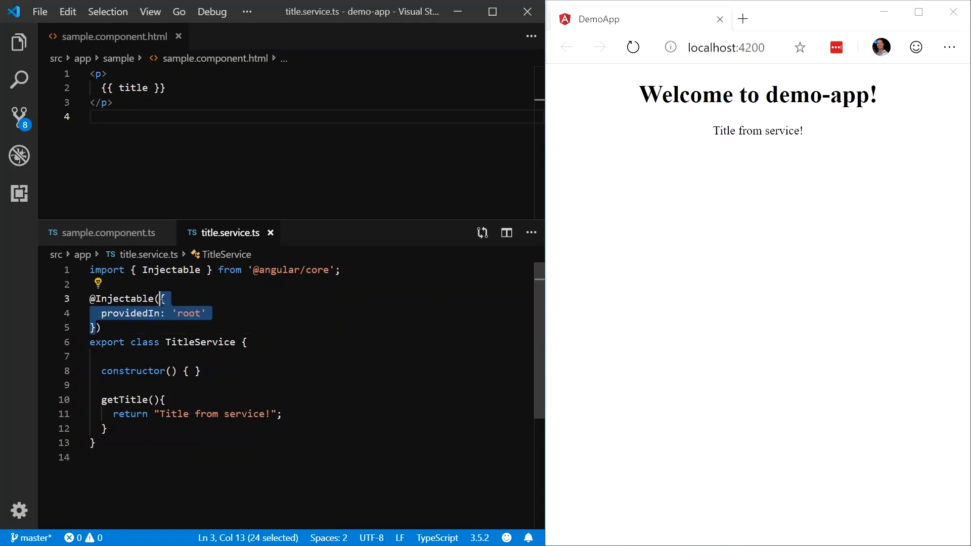
key(Delete)
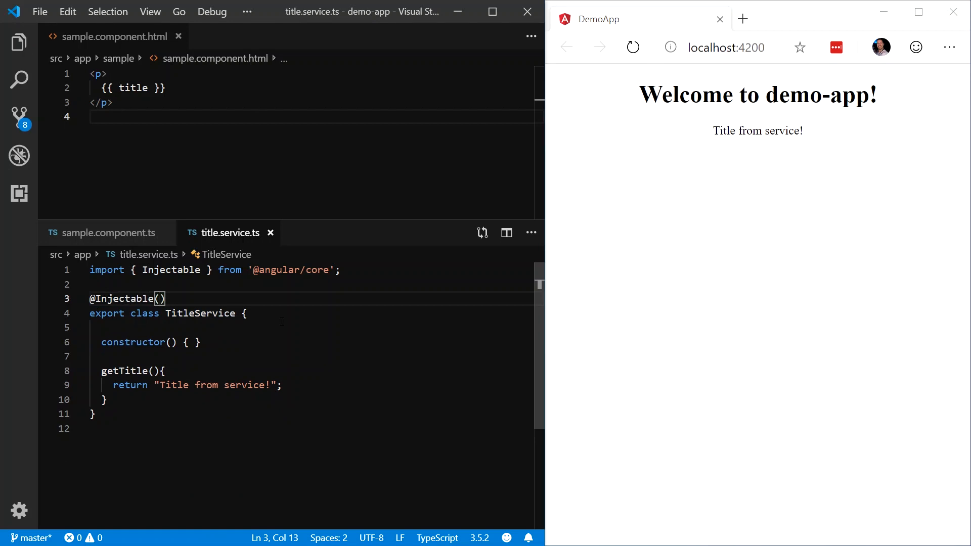
click(632, 47)
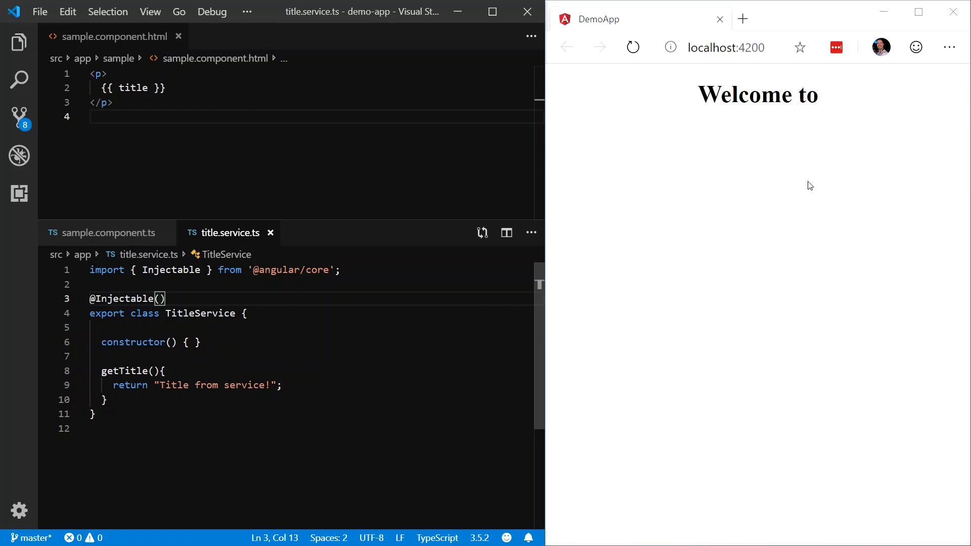
mouse_move(767, 169)
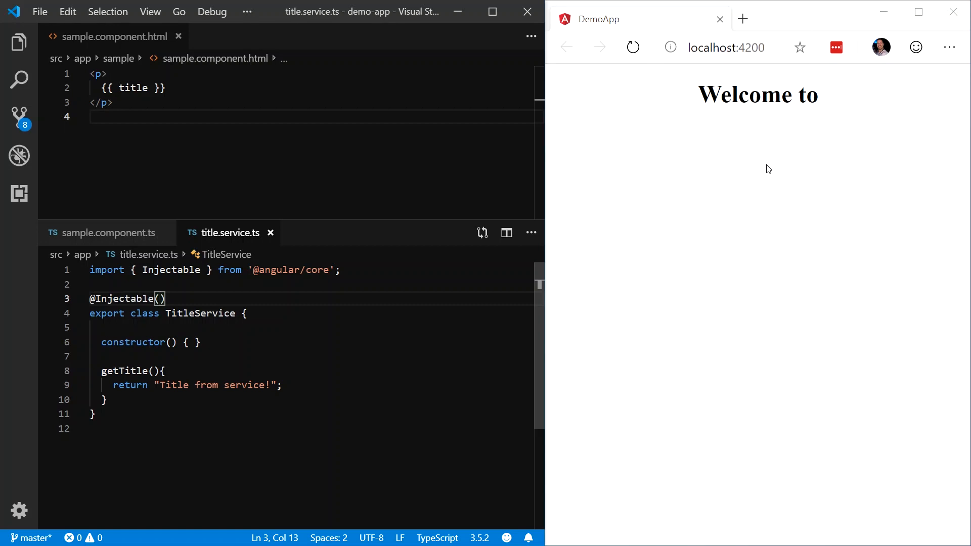
mouse_move(722, 143)
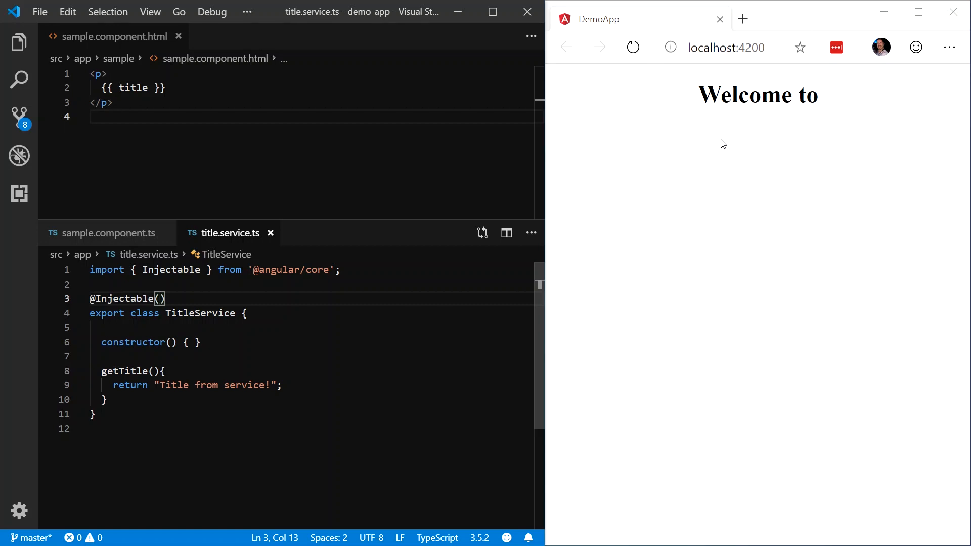
mouse_move(120, 233)
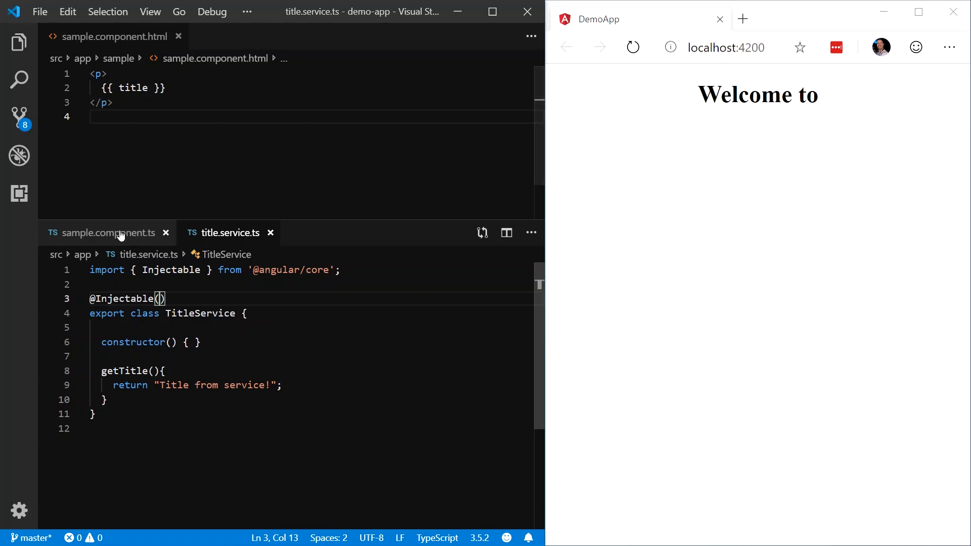
click(108, 232)
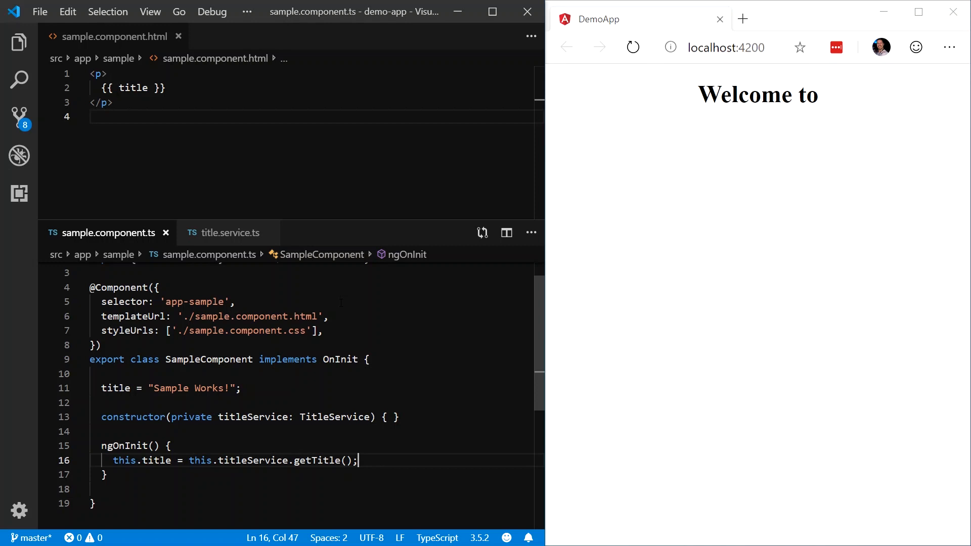
click(340, 330)
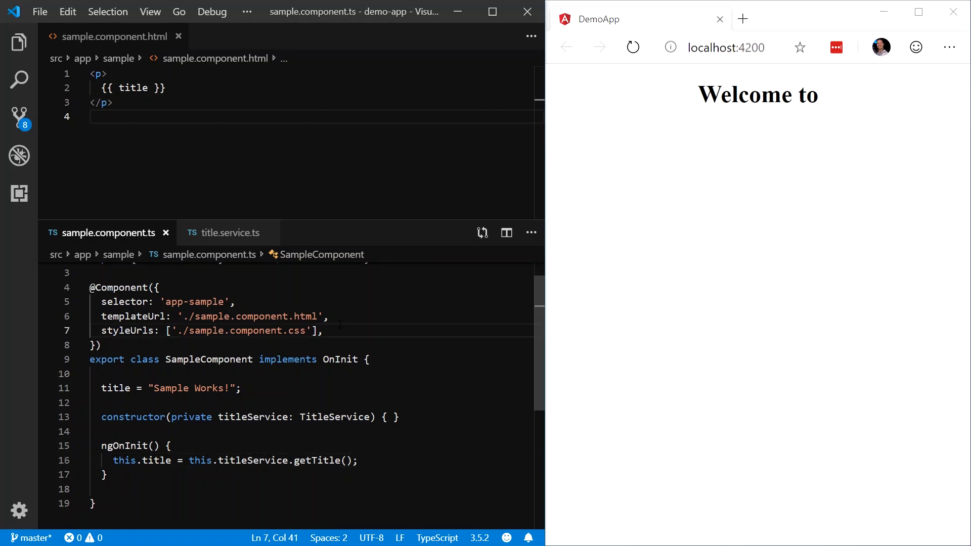
text(proi)
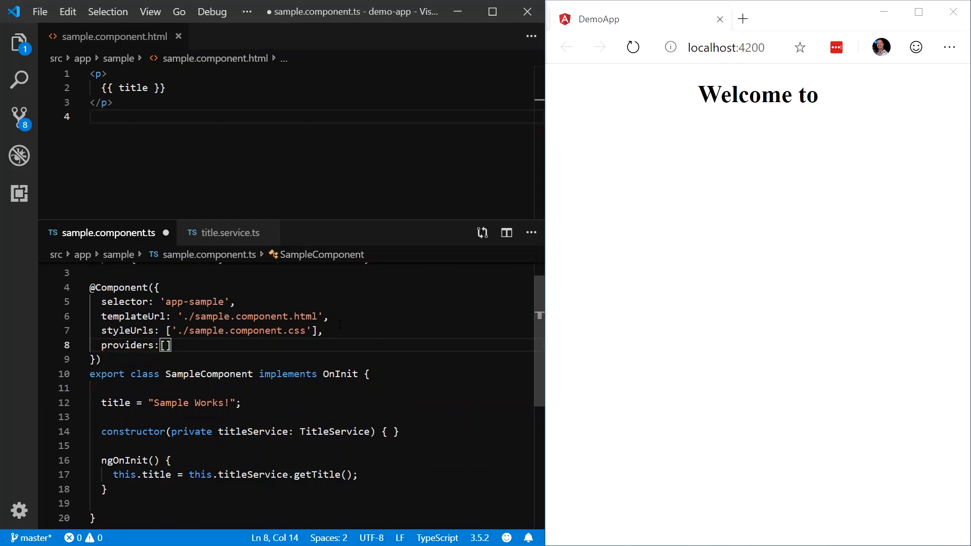
text(TitleService)
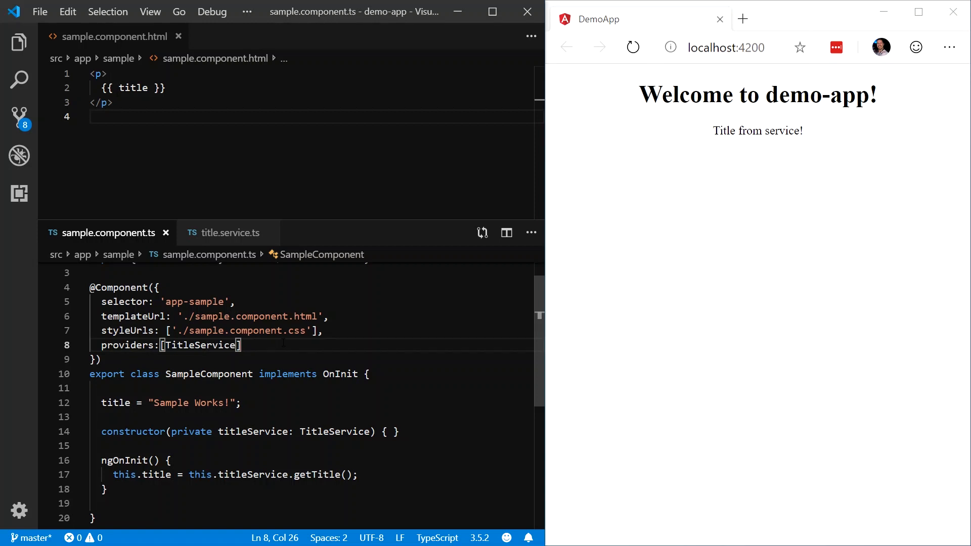
mouse_move(747, 176)
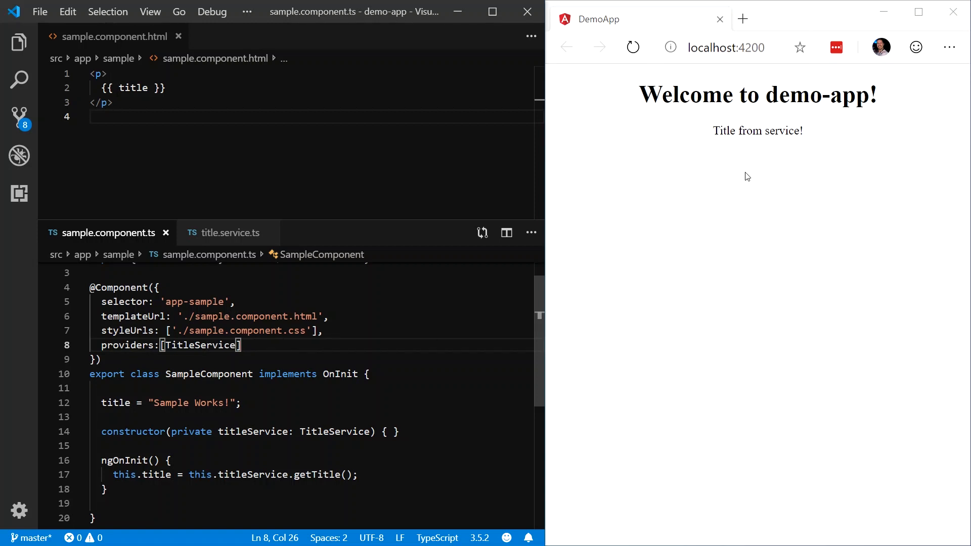
mouse_move(740, 147)
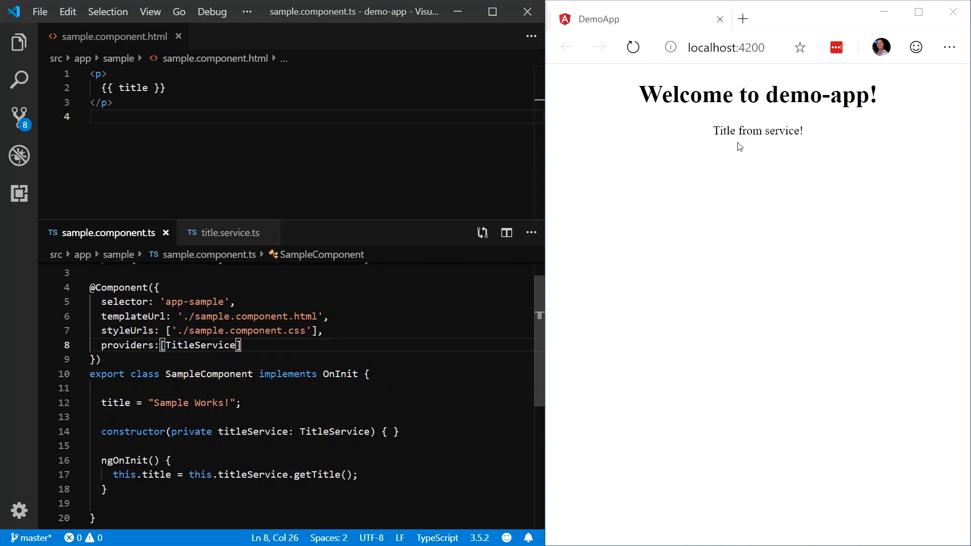
mouse_move(712, 130)
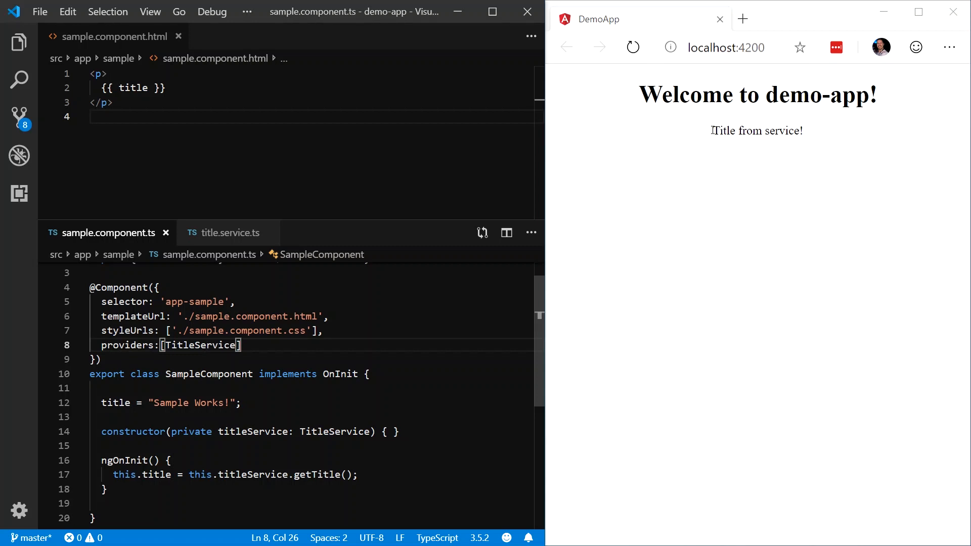
mouse_move(551, 213)
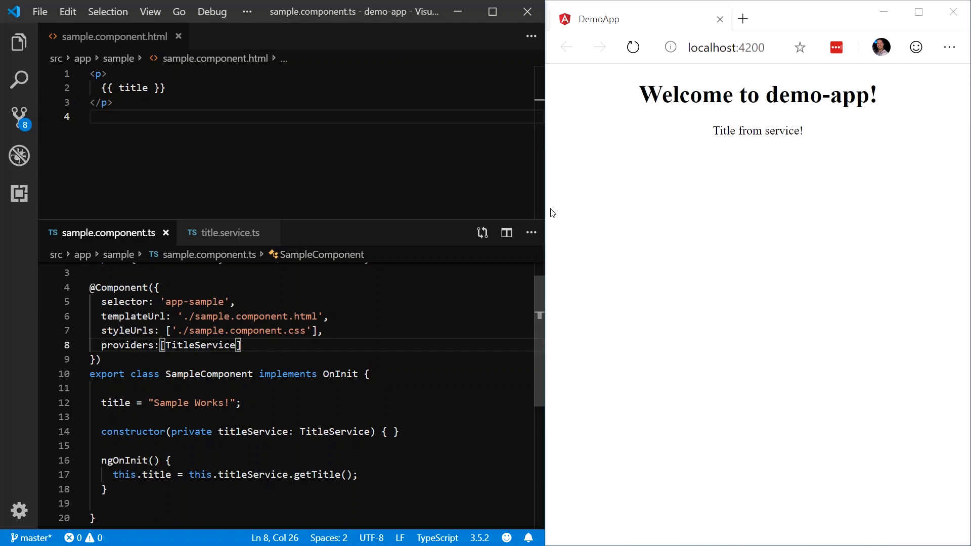
Switch to the title.service.ts editor tab.
click(228, 233)
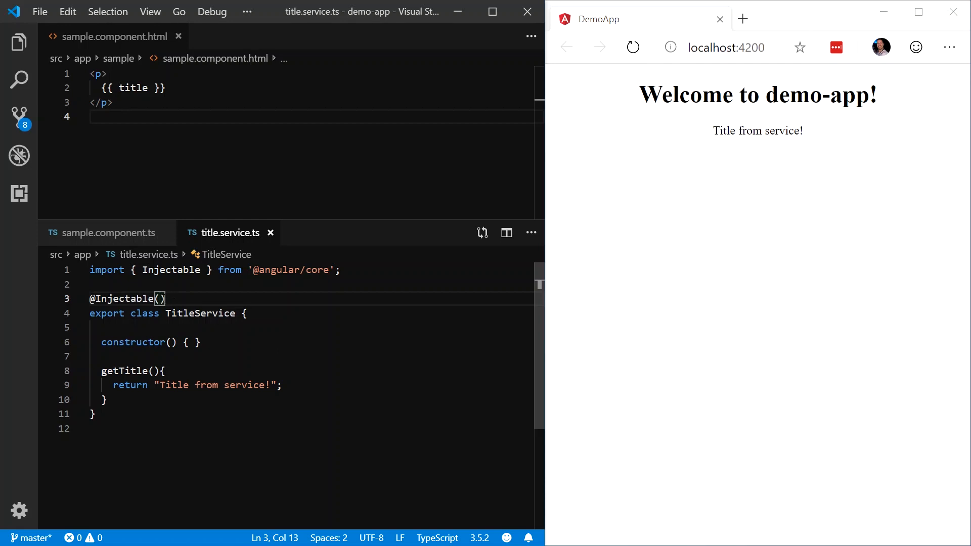
mouse_move(162, 298)
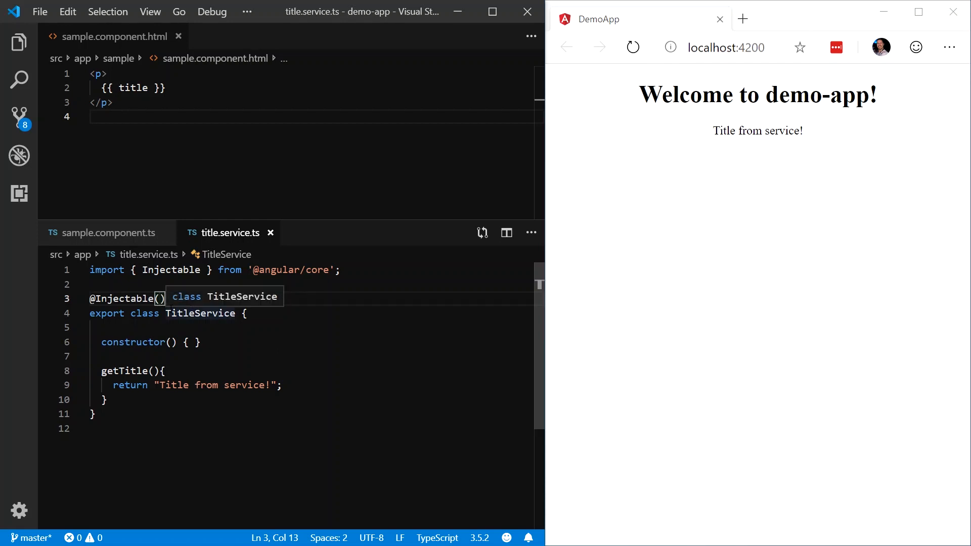